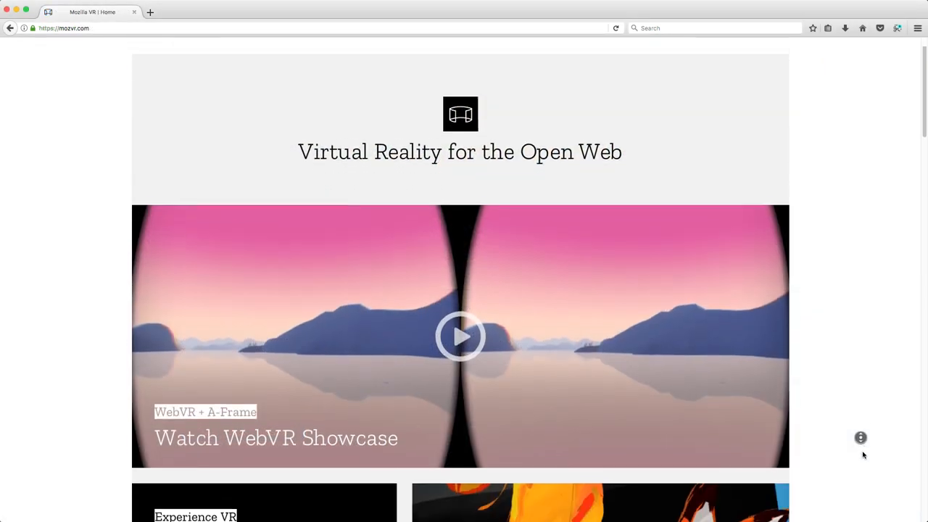
Step: Scroll mozvr.com past the Firefox, A-Frame, A-Painter and A-Blast cards to Build VR with A-Frame
scroll(down, 3)
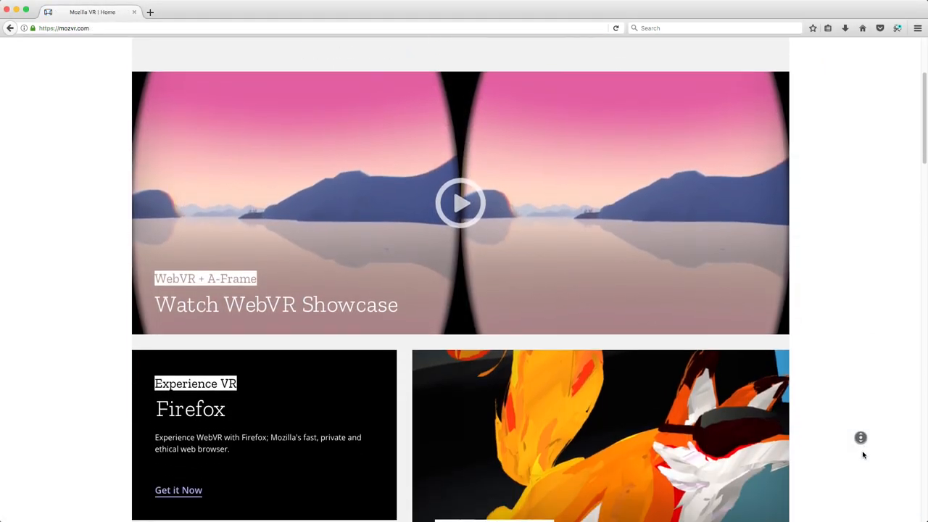
scroll(down, 3)
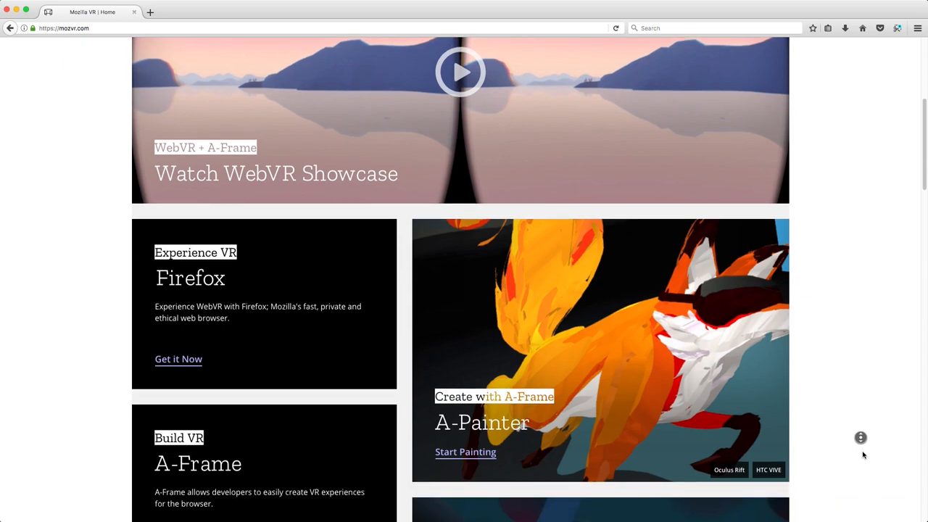
scroll(down, 3)
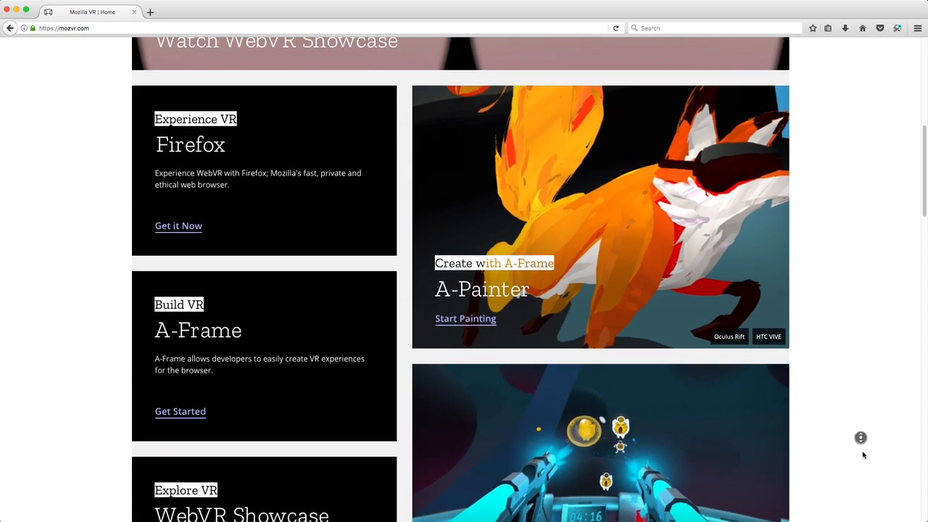
scroll(down, 3)
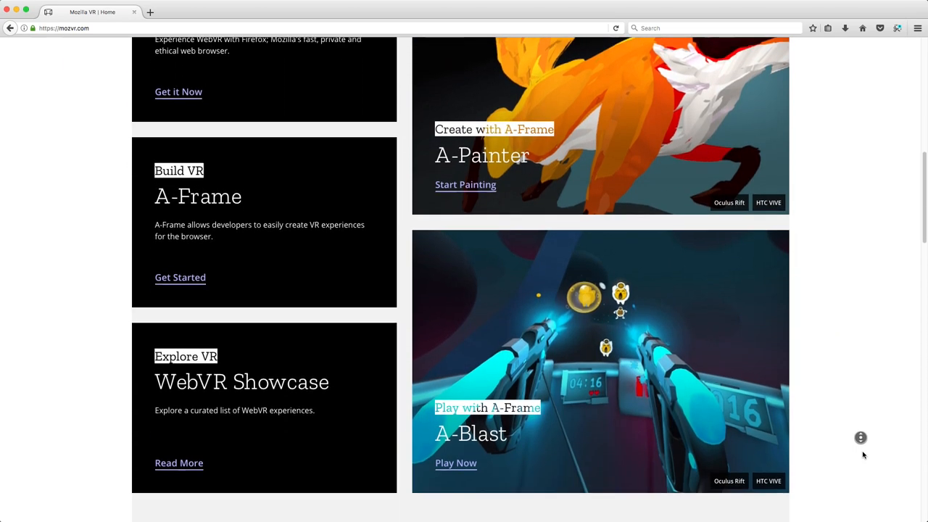
scroll(down, 3)
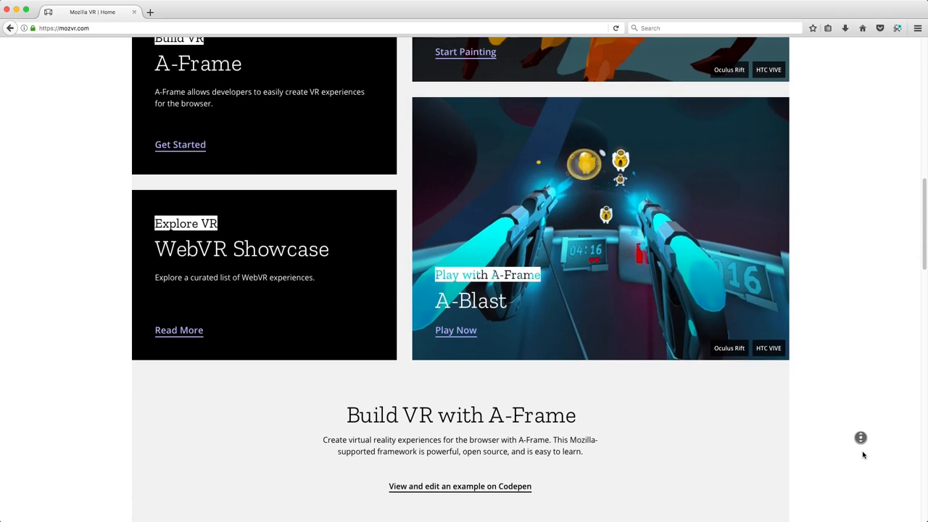
scroll(down, 3)
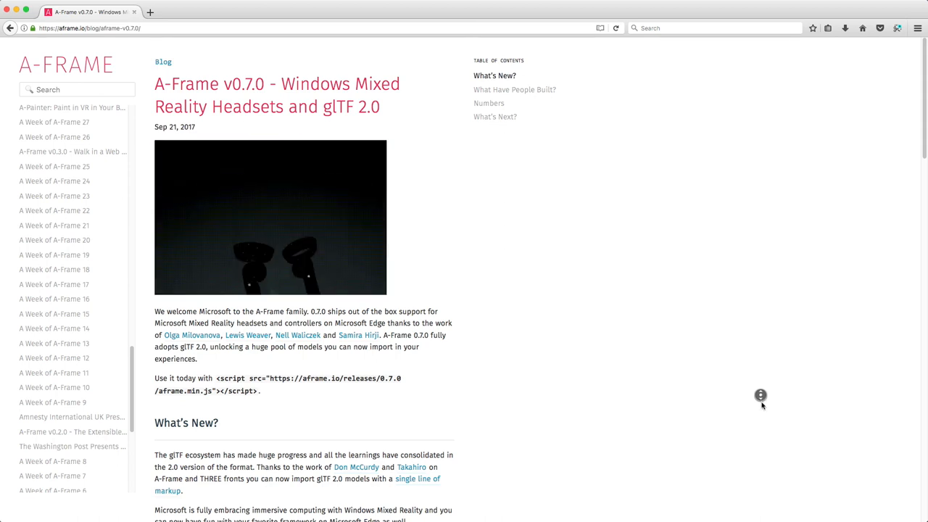
Step: Scroll the A-Frame v0.7.0 blog post past the intro to What's New
scroll(down, 3)
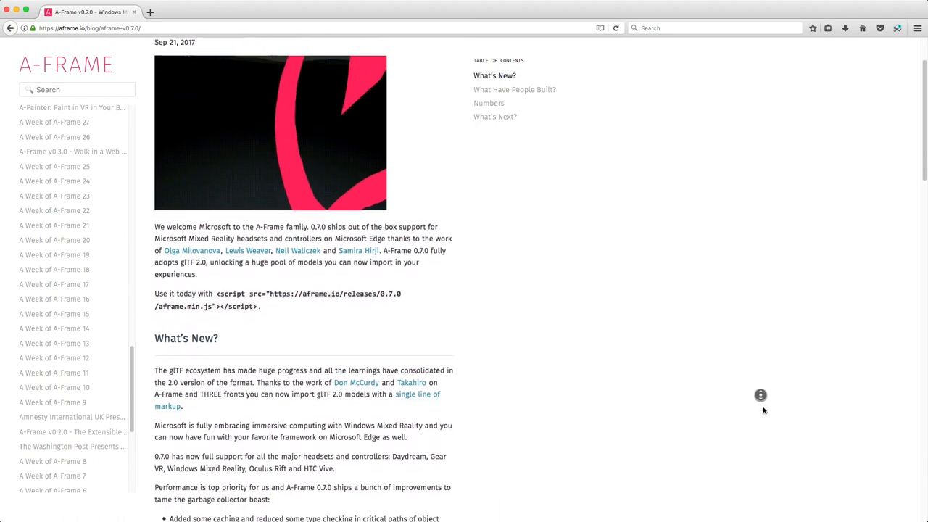
scroll(down, 3)
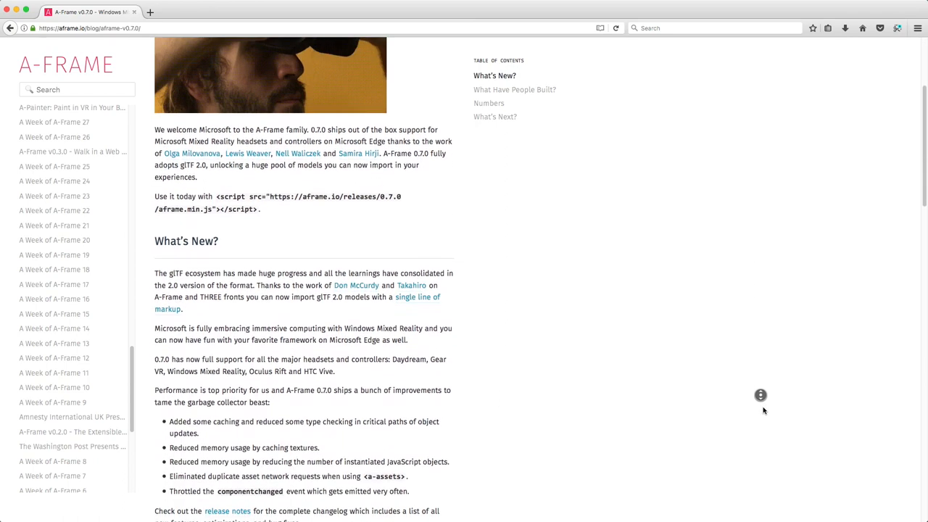
scroll(down, 3)
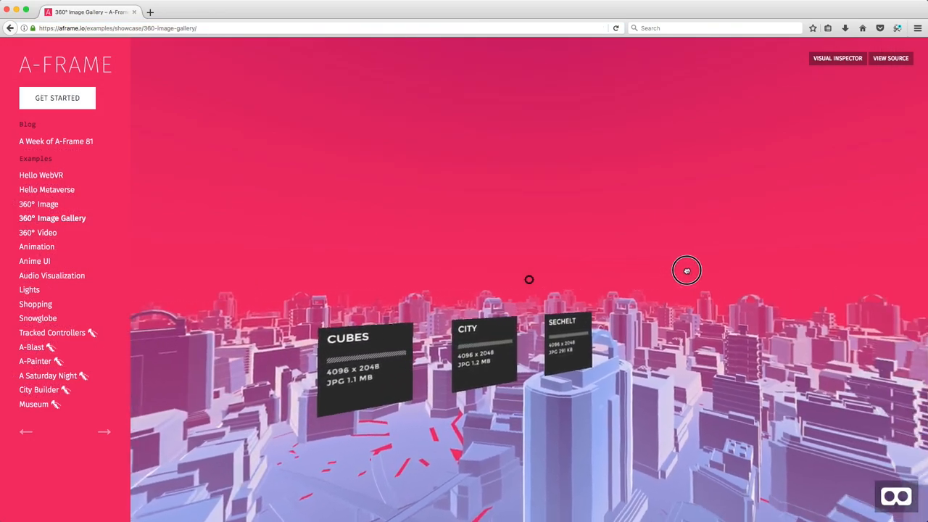
Step: Look around the city and cubes panoramas, switch to Sechelt, then go to aframe.io
drag(686, 270, 777, 269)
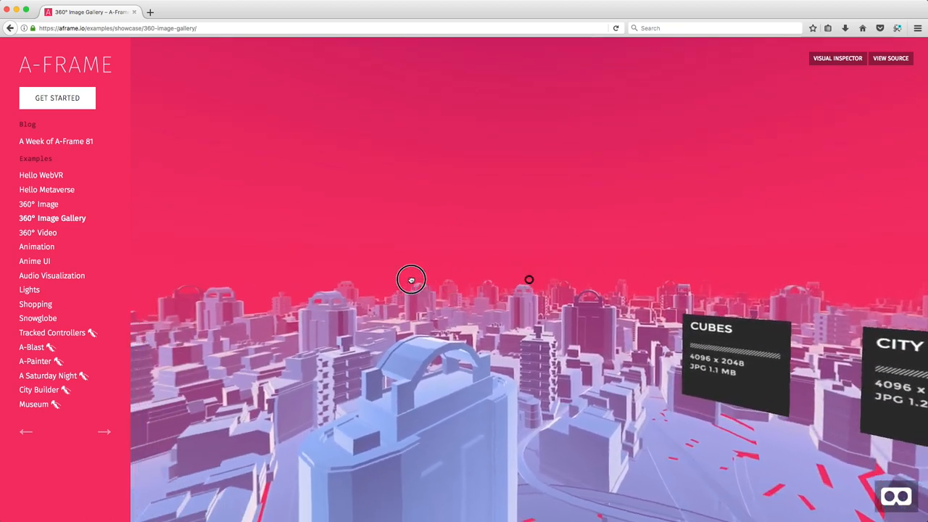
drag(411, 280, 391, 281)
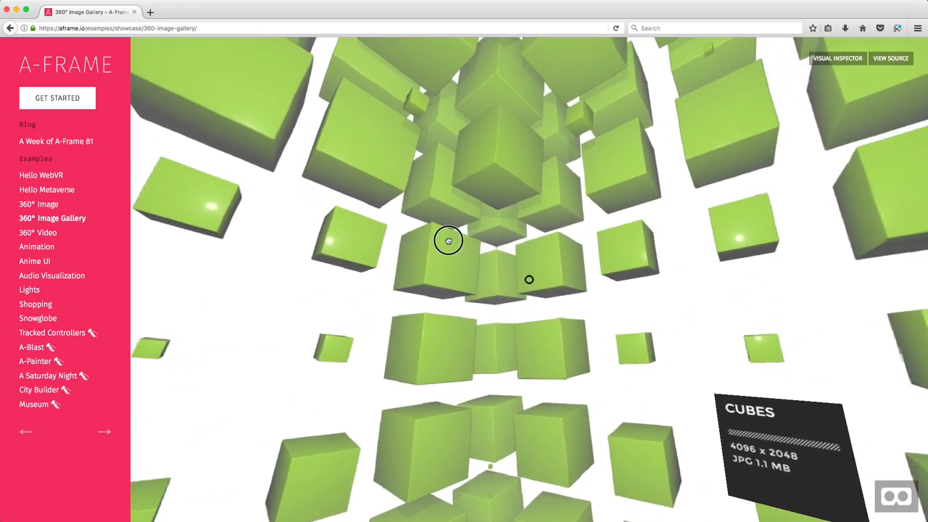
drag(448, 240, 712, 223)
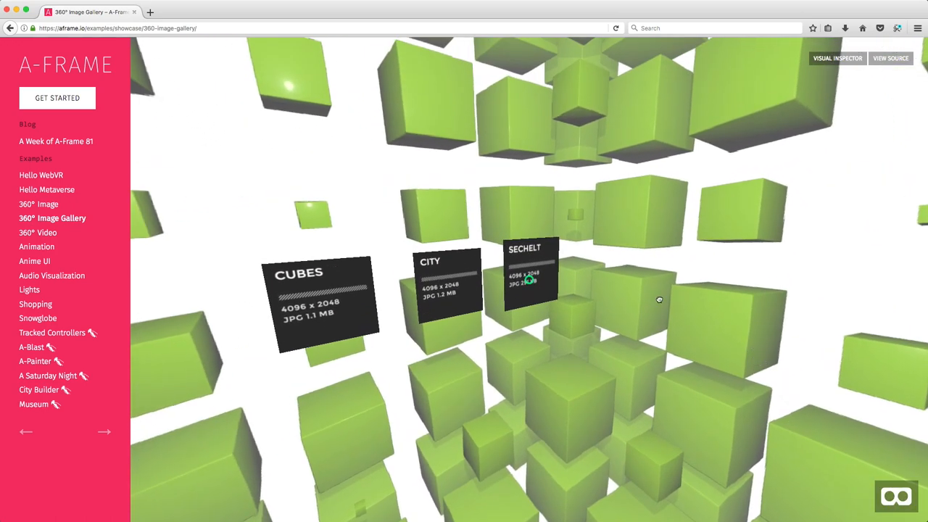
click(526, 281)
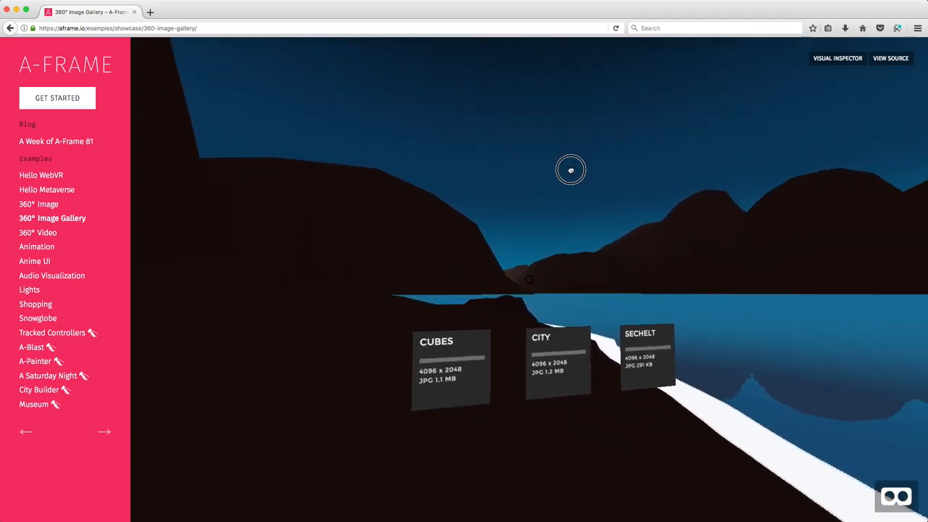
click(66, 64)
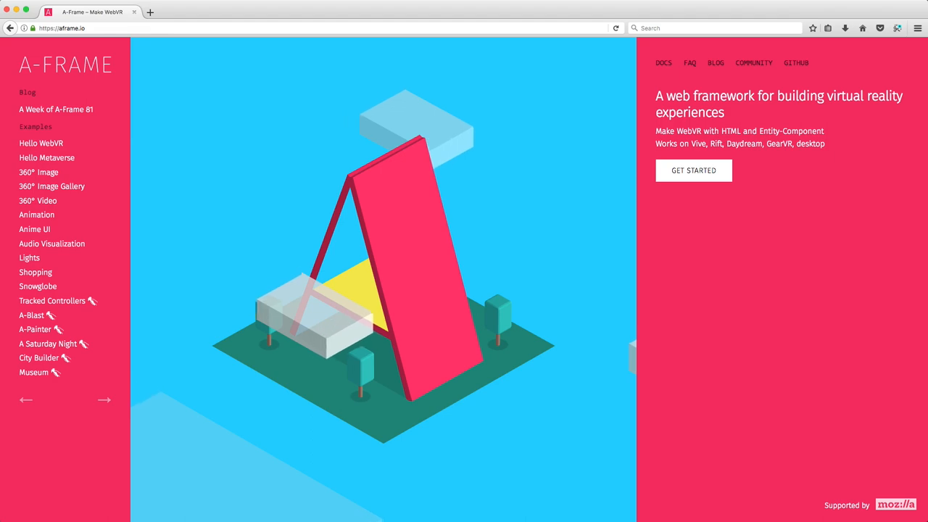
Step: Open the A-Frame Introduction docs via Get Started and read What is A-Frame
click(661, 62)
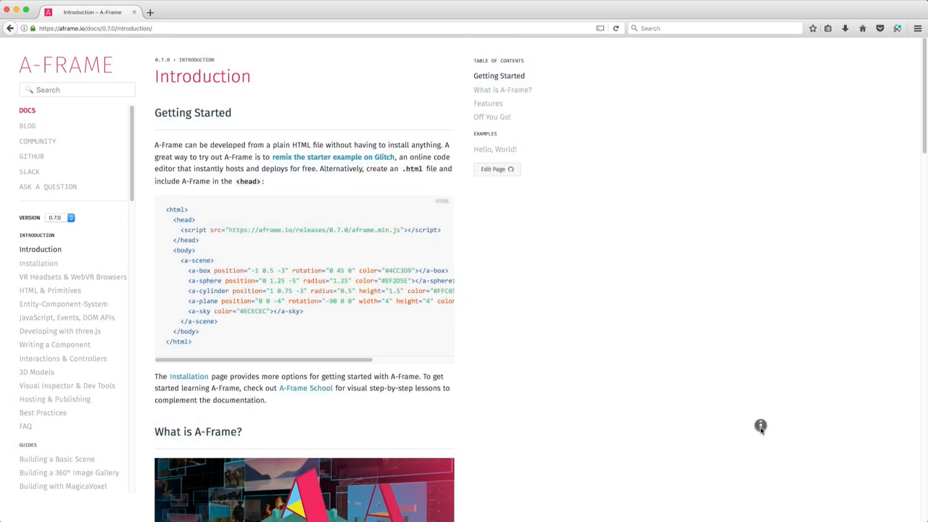
scroll(down, 3)
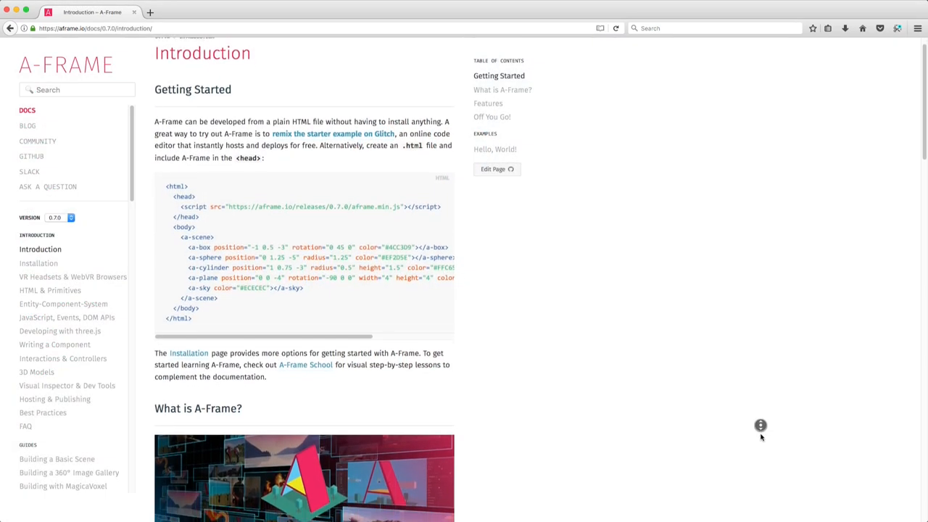
scroll(down, 3)
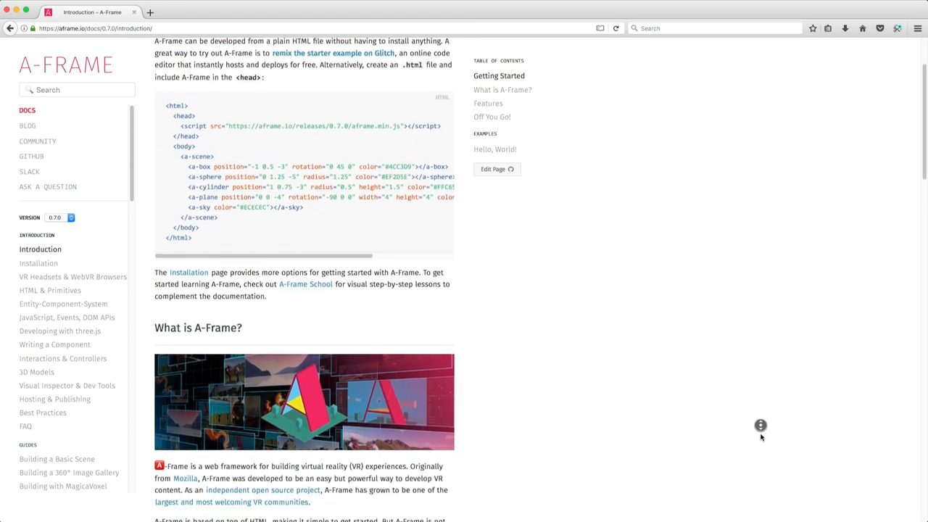
scroll(down, 3)
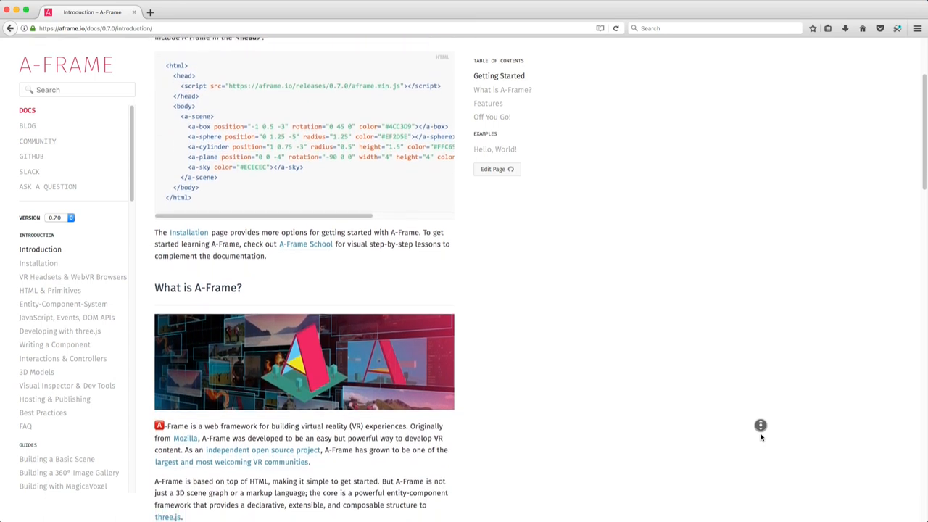
scroll(down, 3)
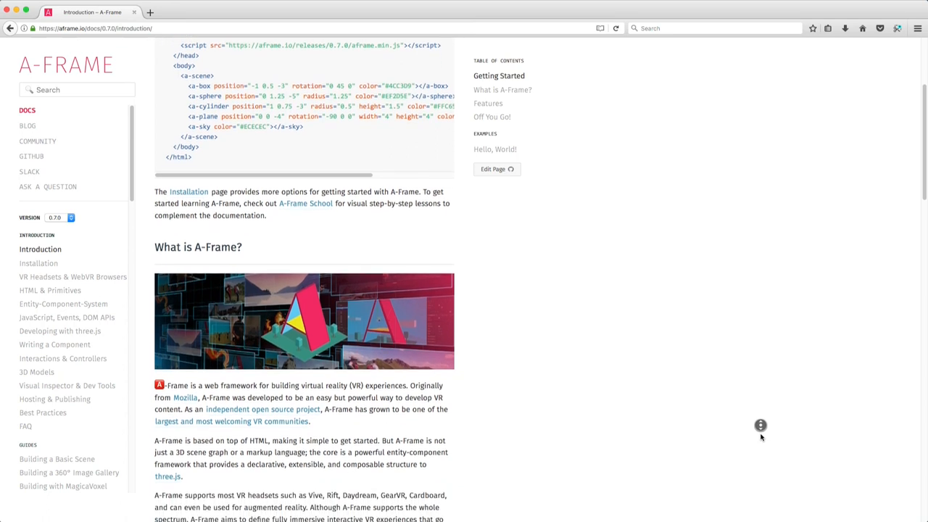
scroll(down, 3)
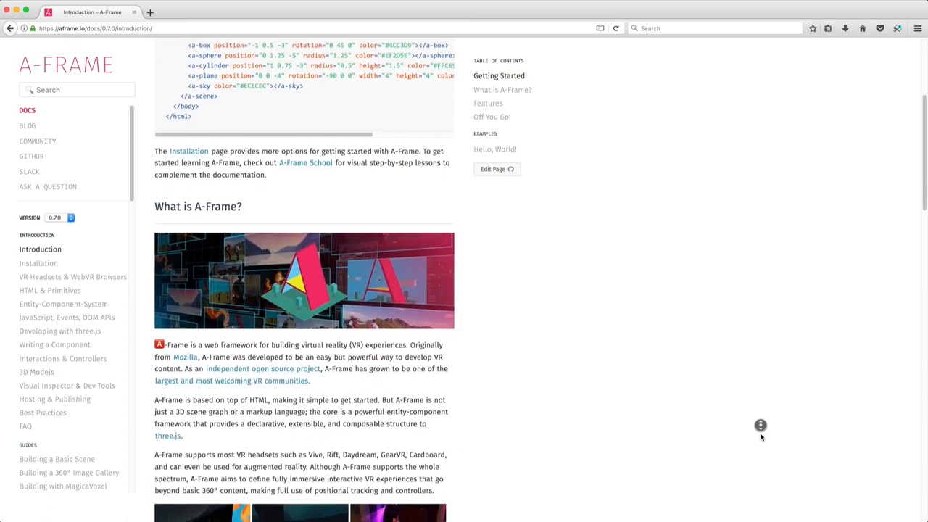
scroll(down, 3)
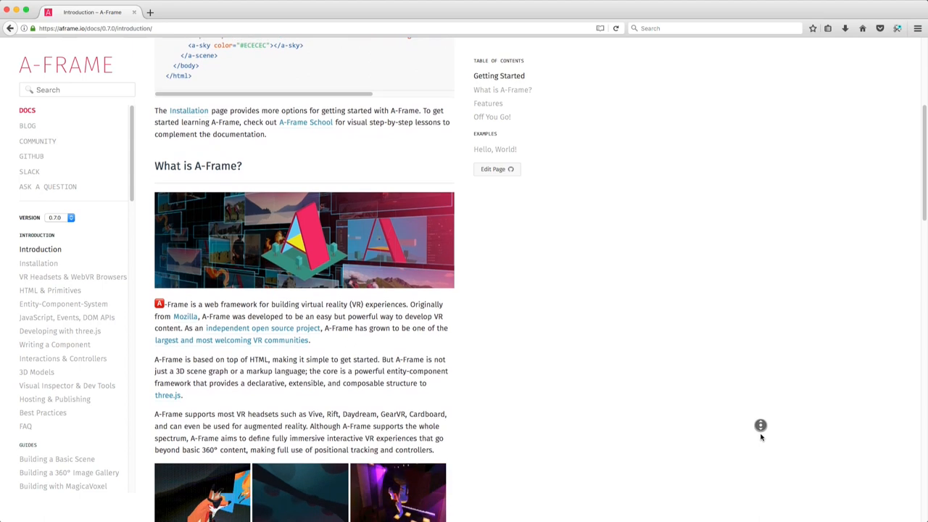
scroll(down, 3)
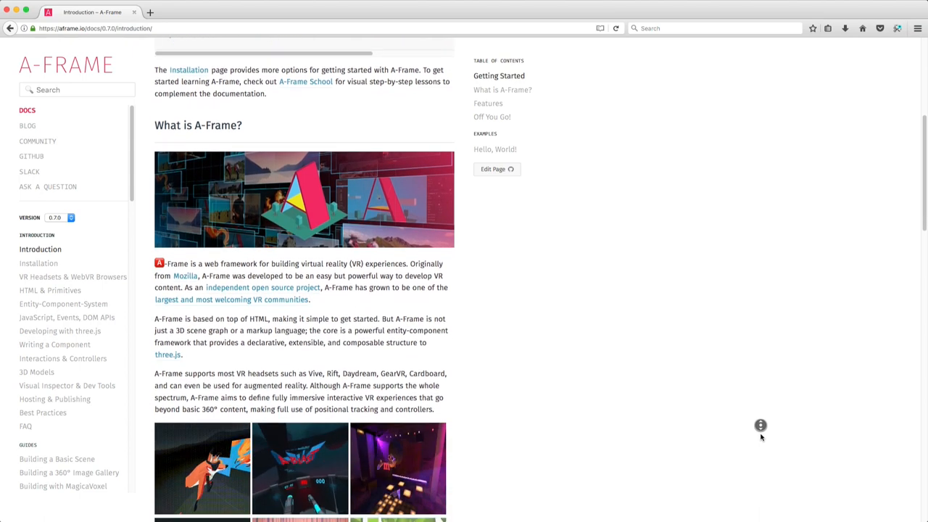
scroll(down, 3)
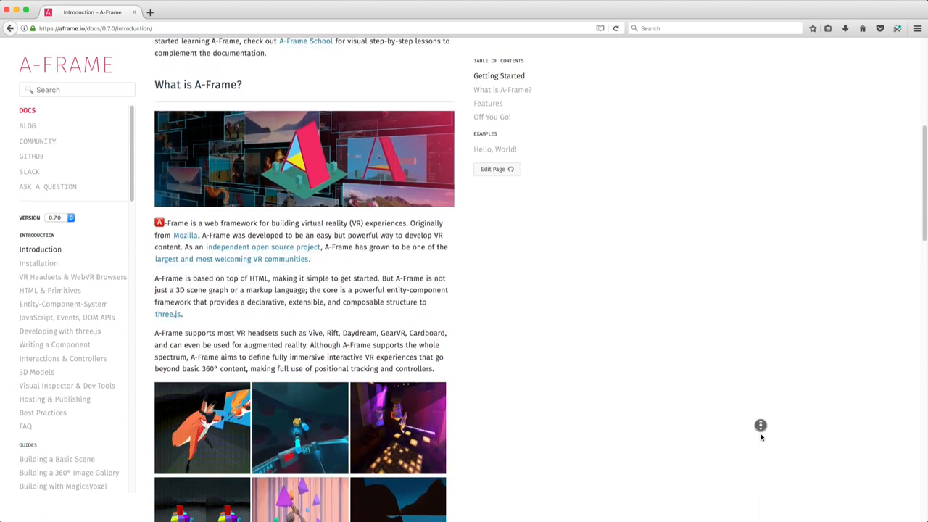
Step: Continue reading the Introduction docs down into the Features list
scroll(down, 3)
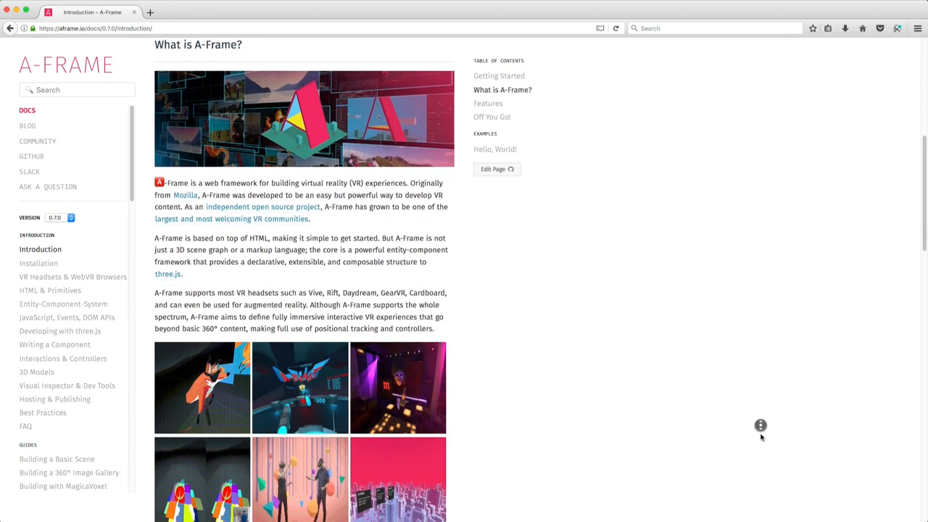
scroll(down, 3)
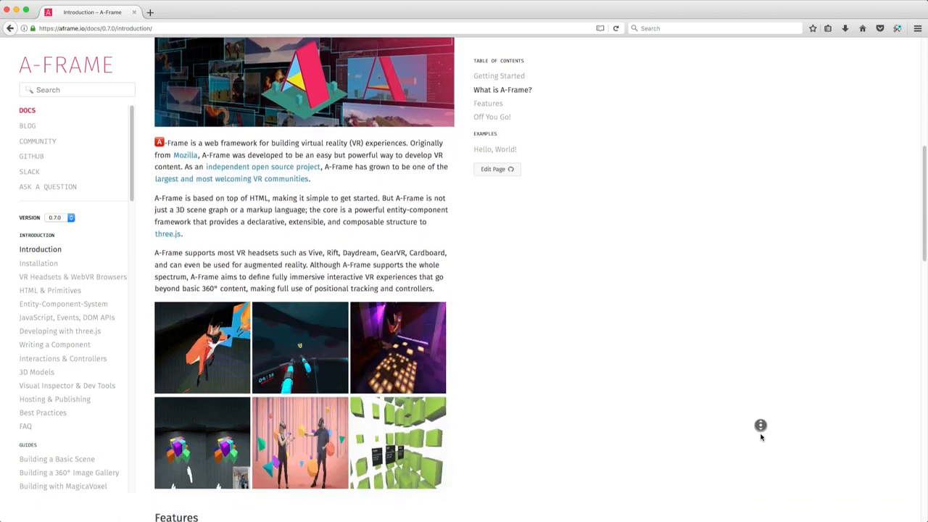
scroll(down, 3)
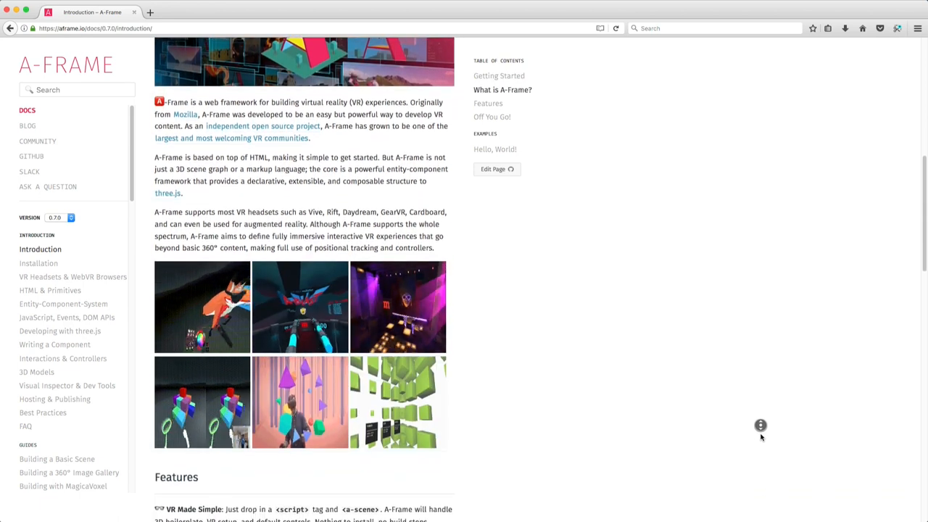
scroll(down, 3)
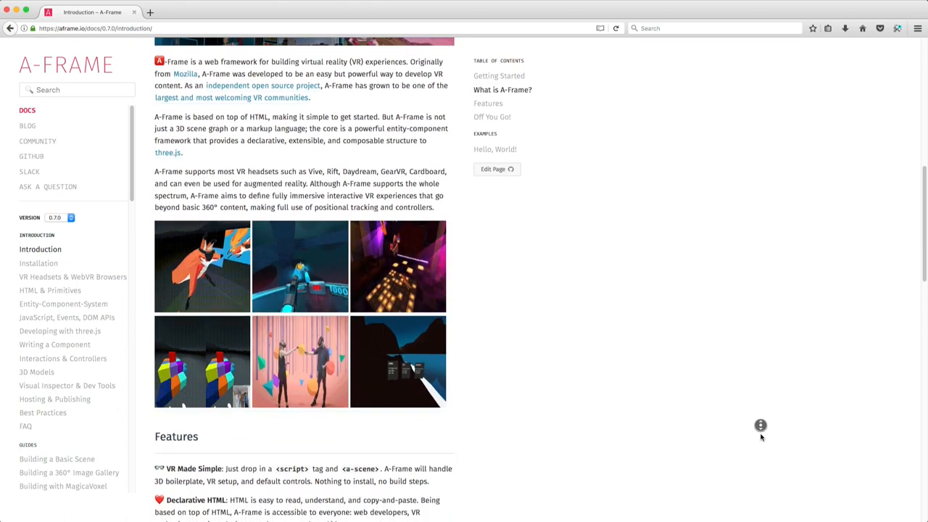
scroll(down, 3)
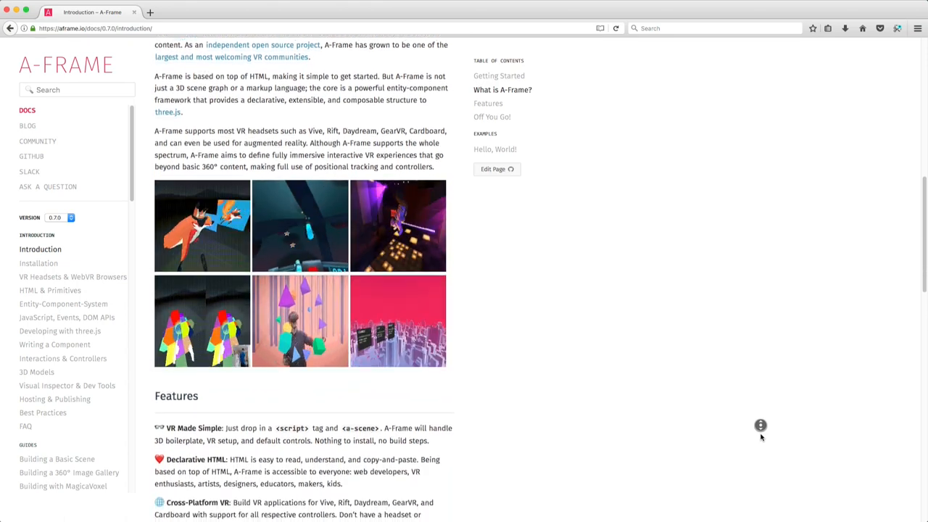
scroll(down, 3)
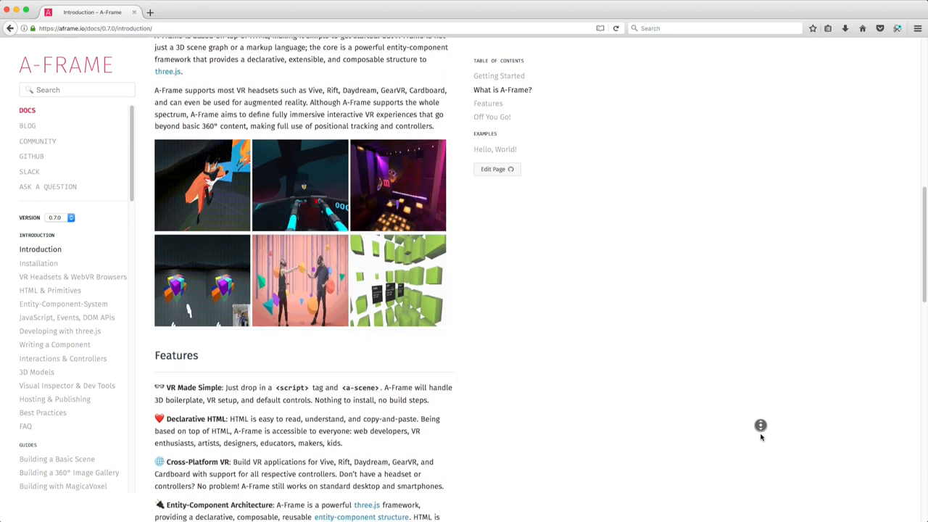
scroll(down, 3)
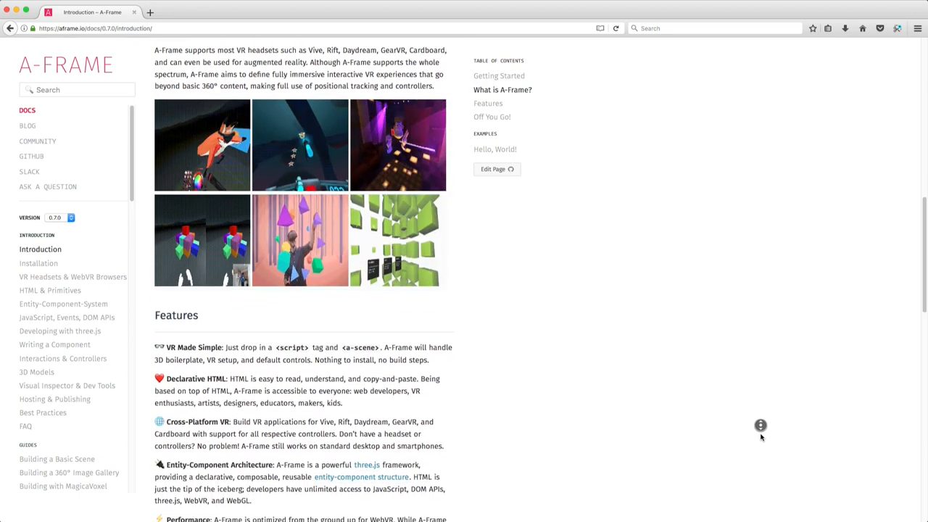
scroll(down, 3)
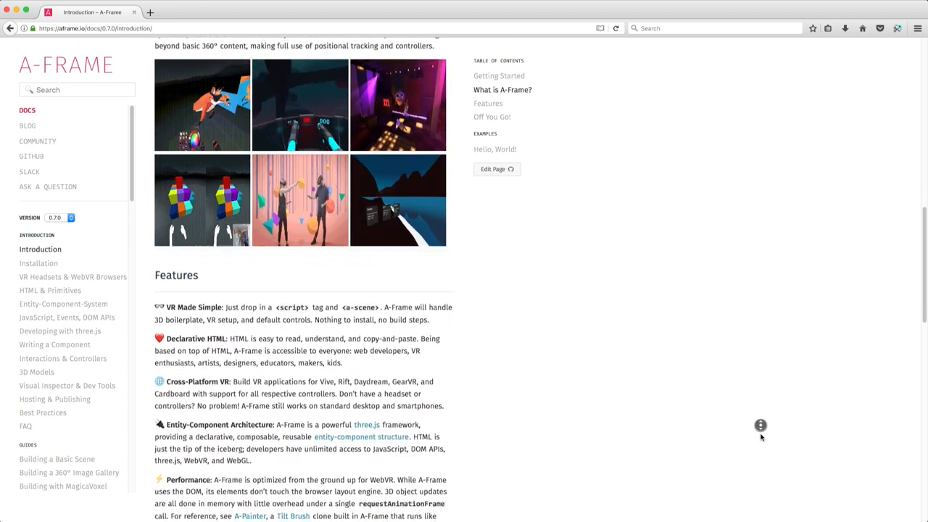